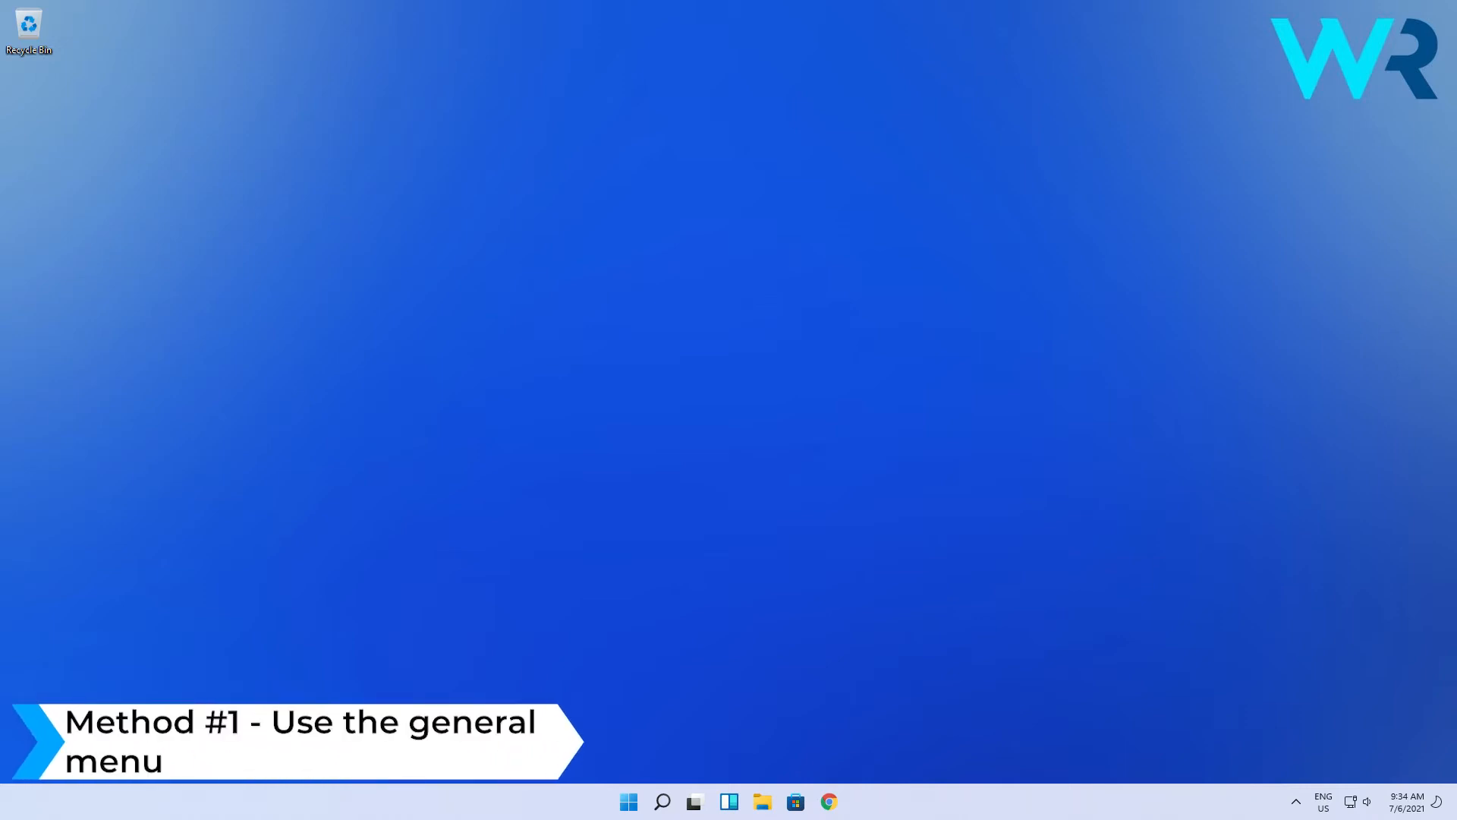
# Pin Groove Music to Start from the All apps list.
pyautogui.click(628, 801)
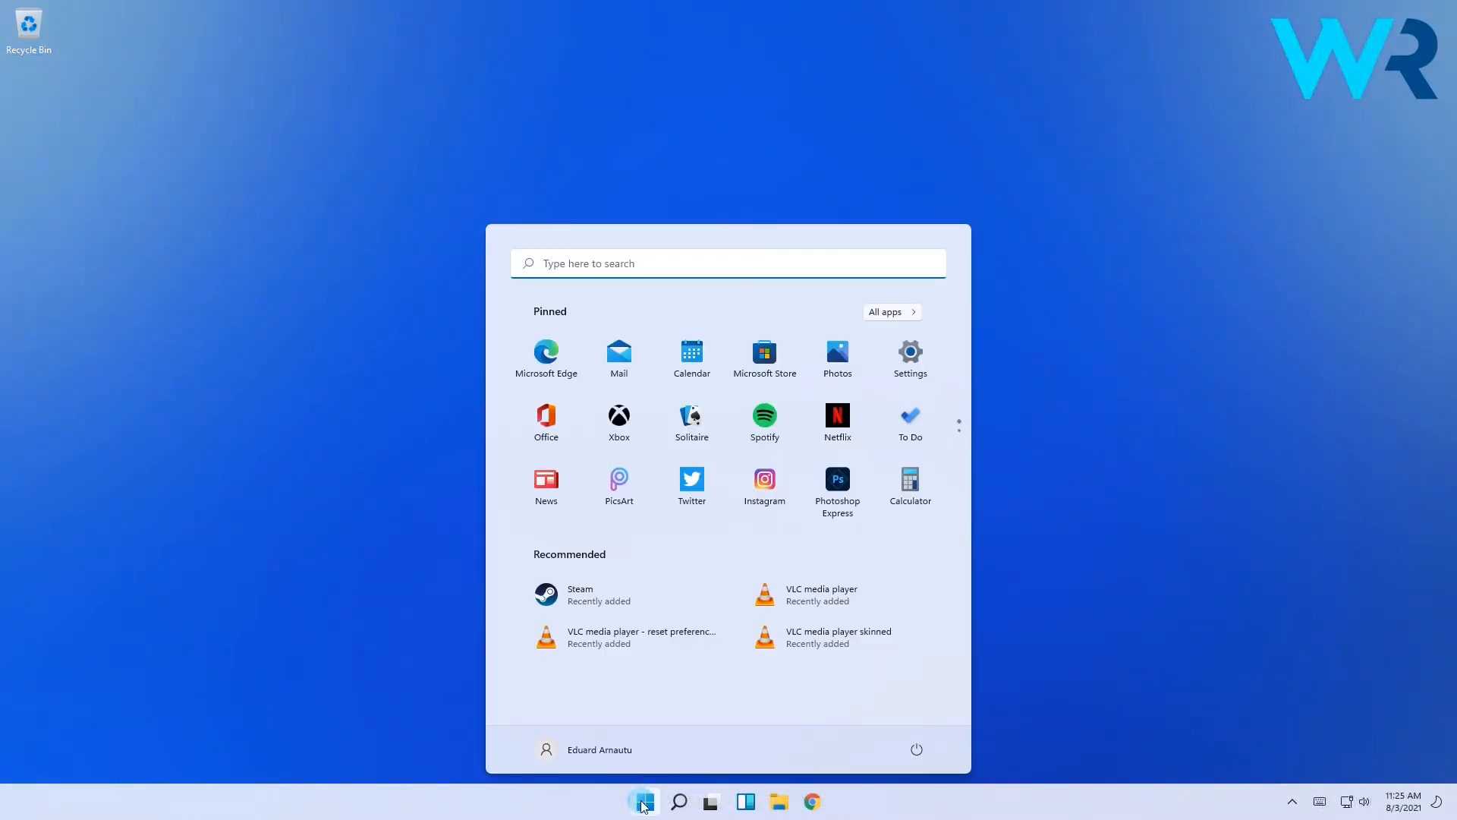
pyautogui.moveTo(890, 311)
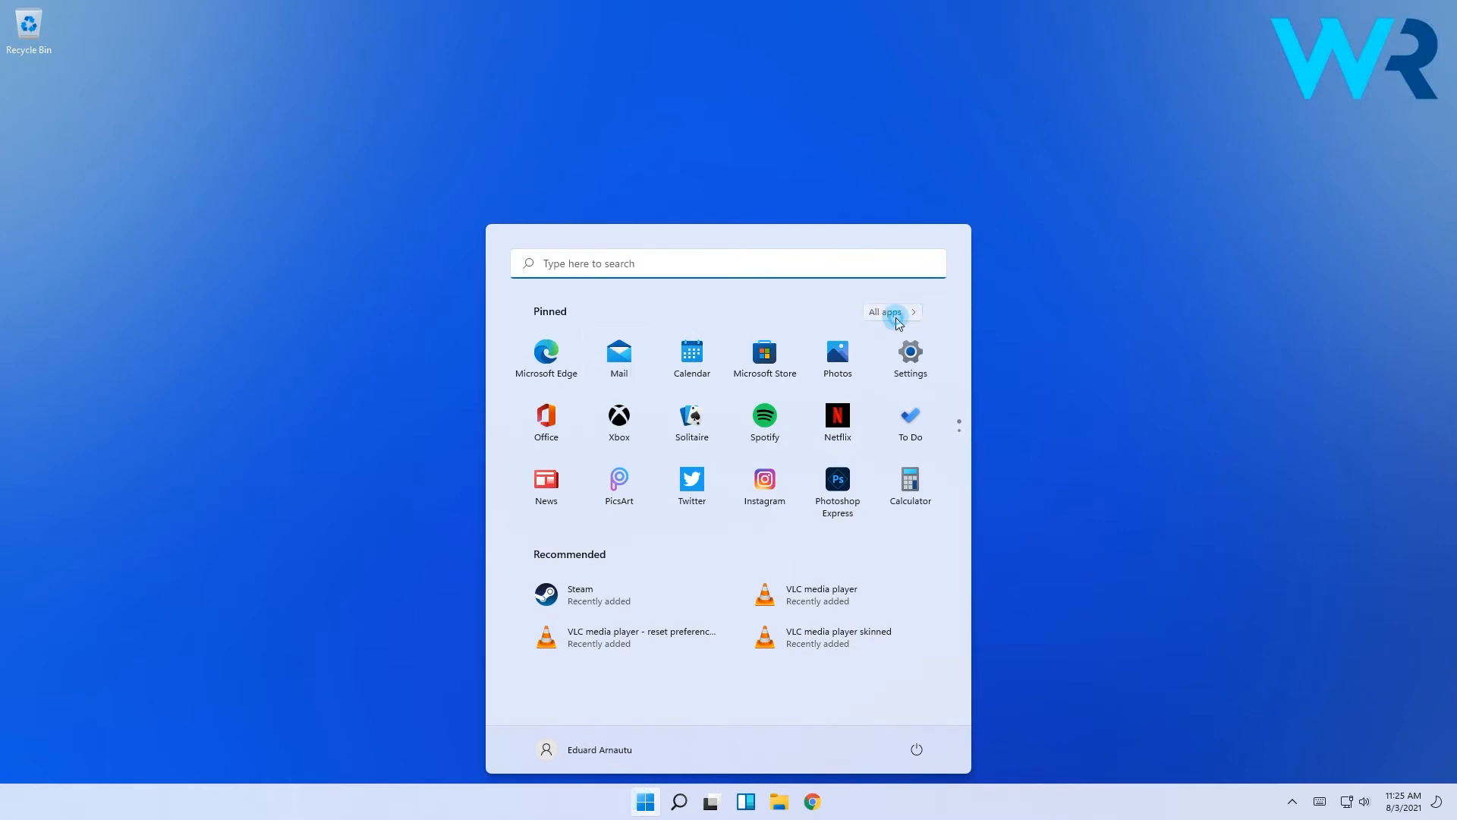
pyautogui.click(885, 311)
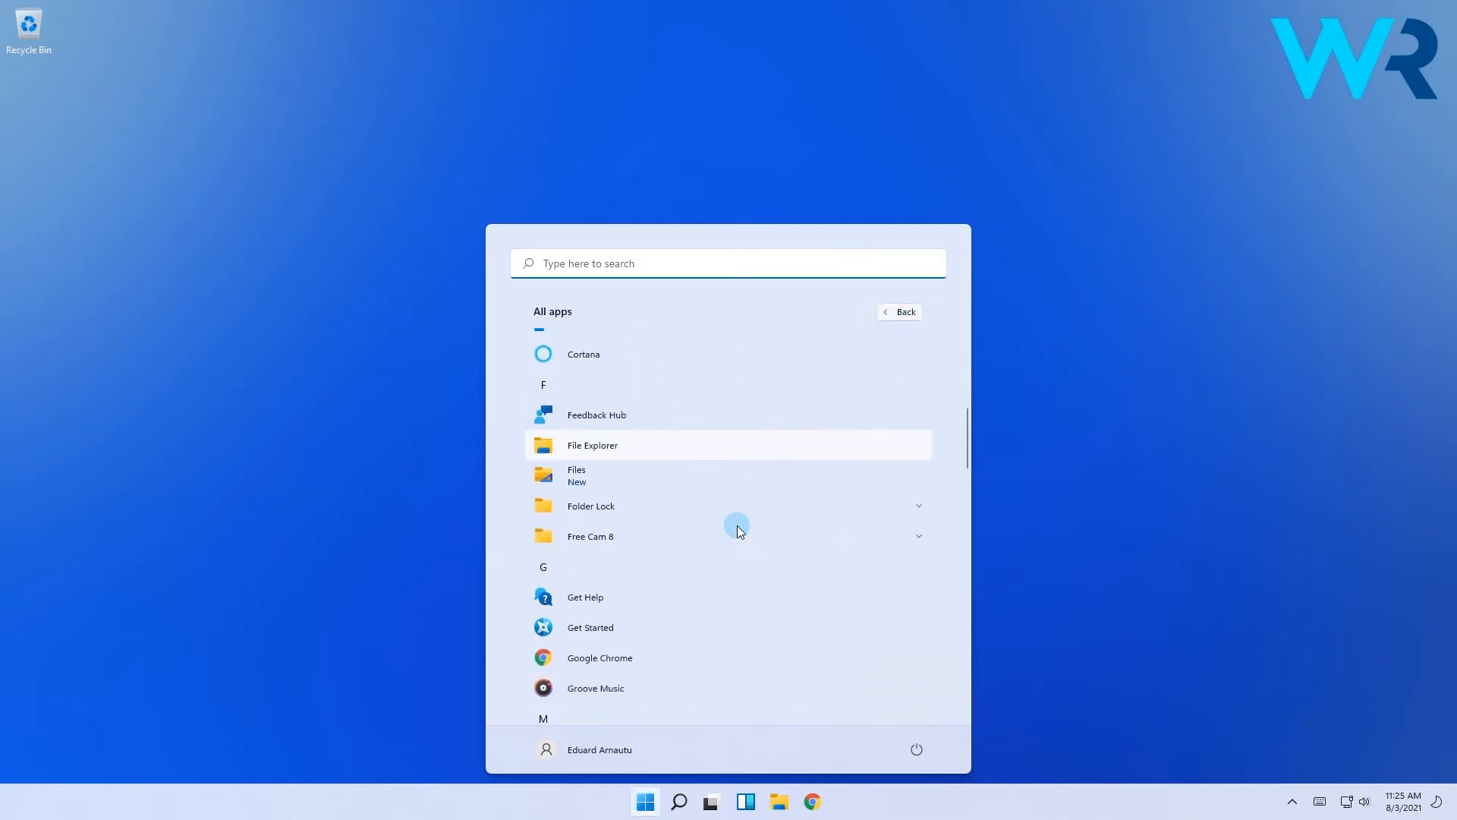
pyautogui.rightClick(595, 450)
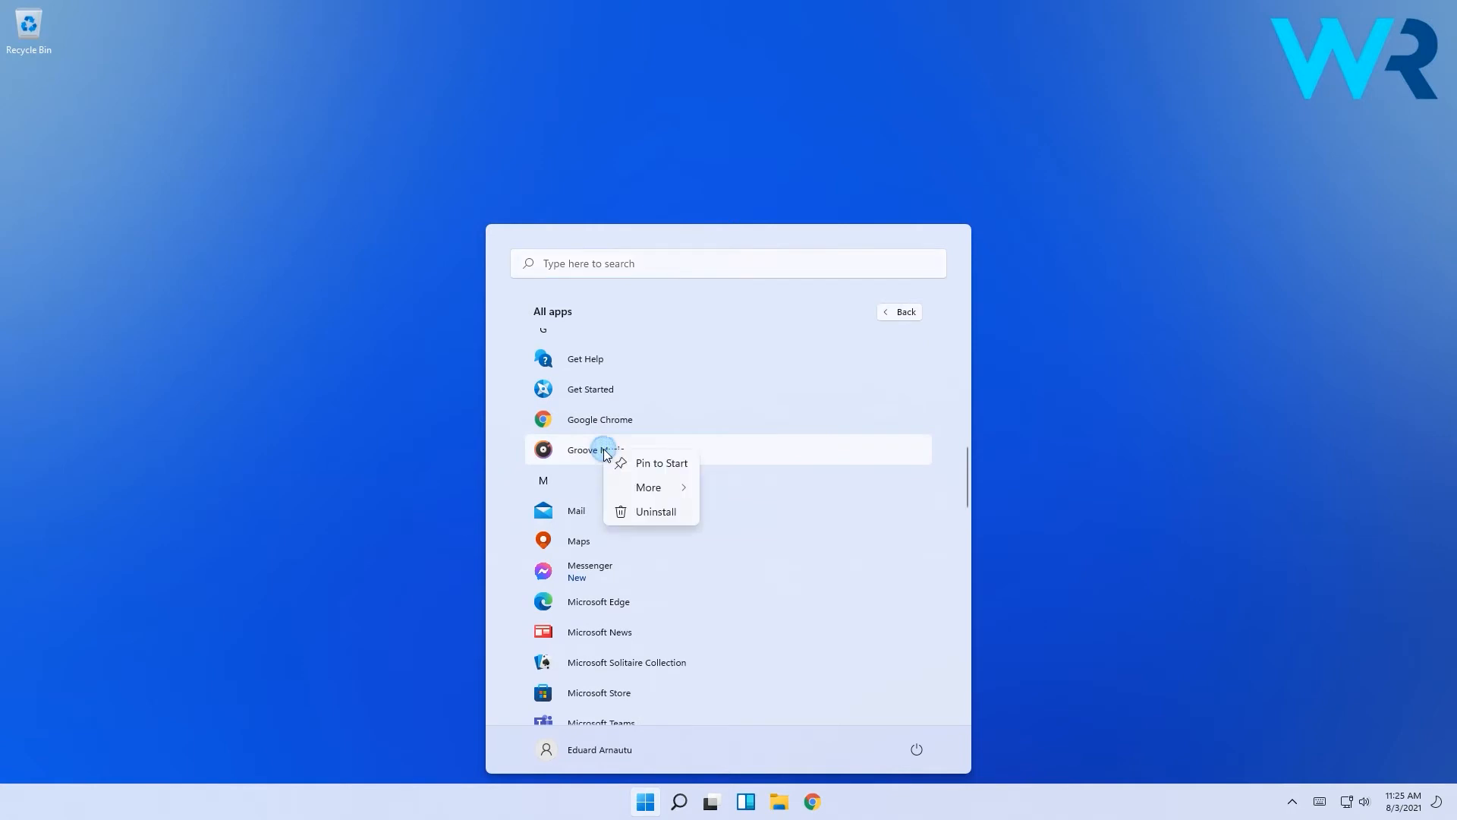
pyautogui.moveTo(657, 469)
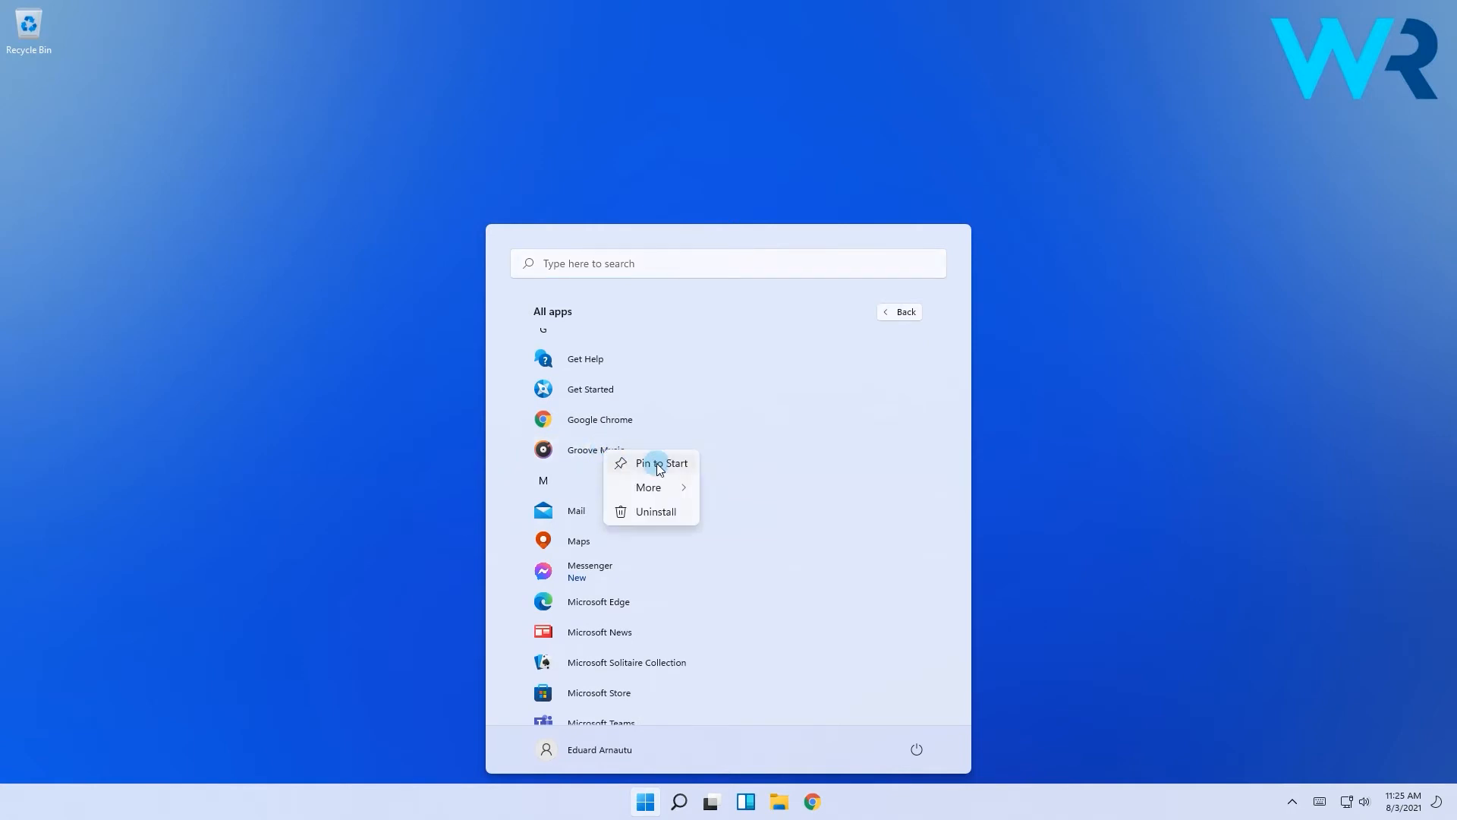
pyautogui.click(971, 482)
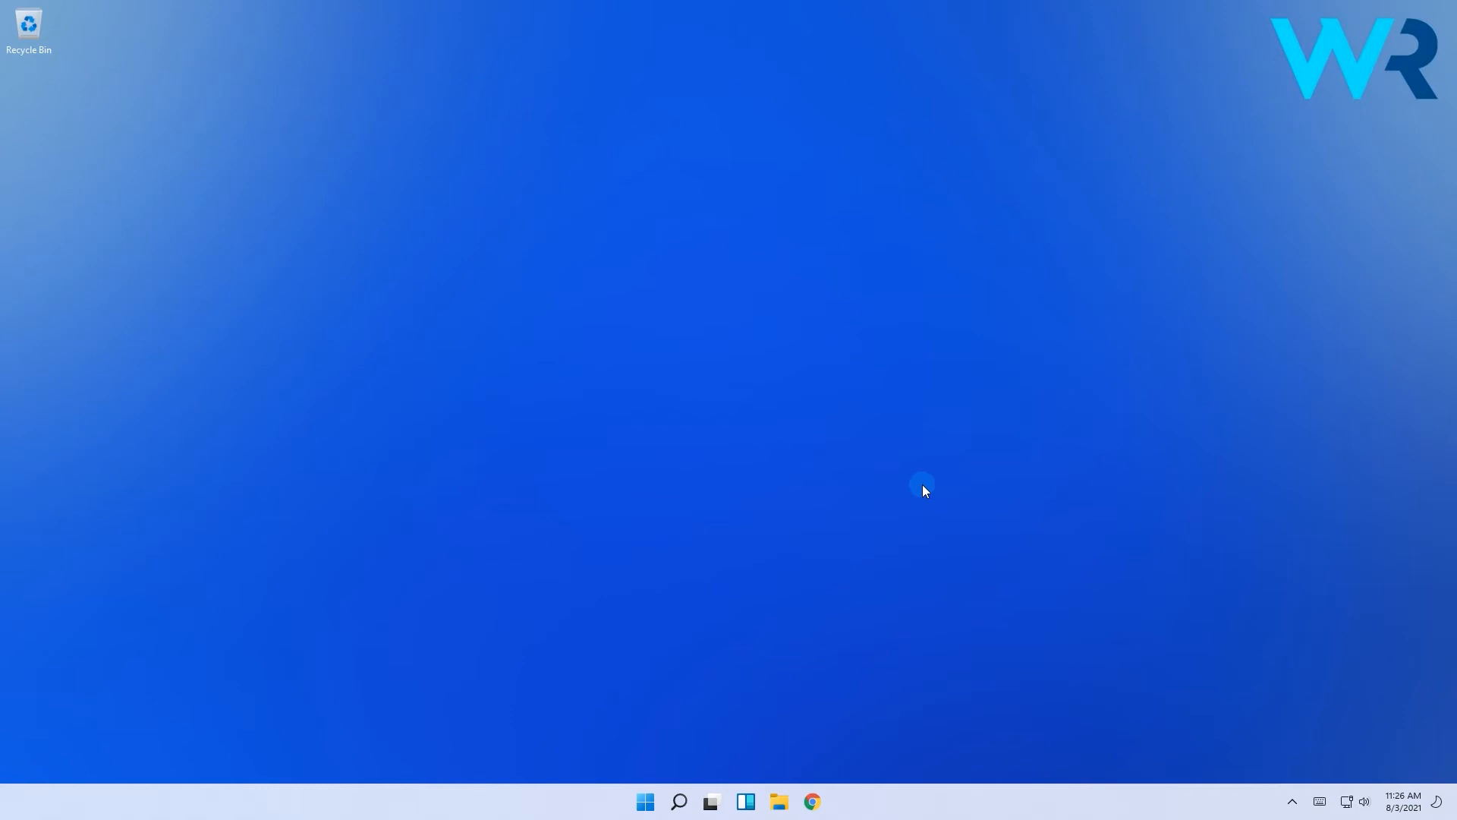
# Bring up the Recycle Bin desktop icon's options to pin it to Start.
pyautogui.rightClick(29, 26)
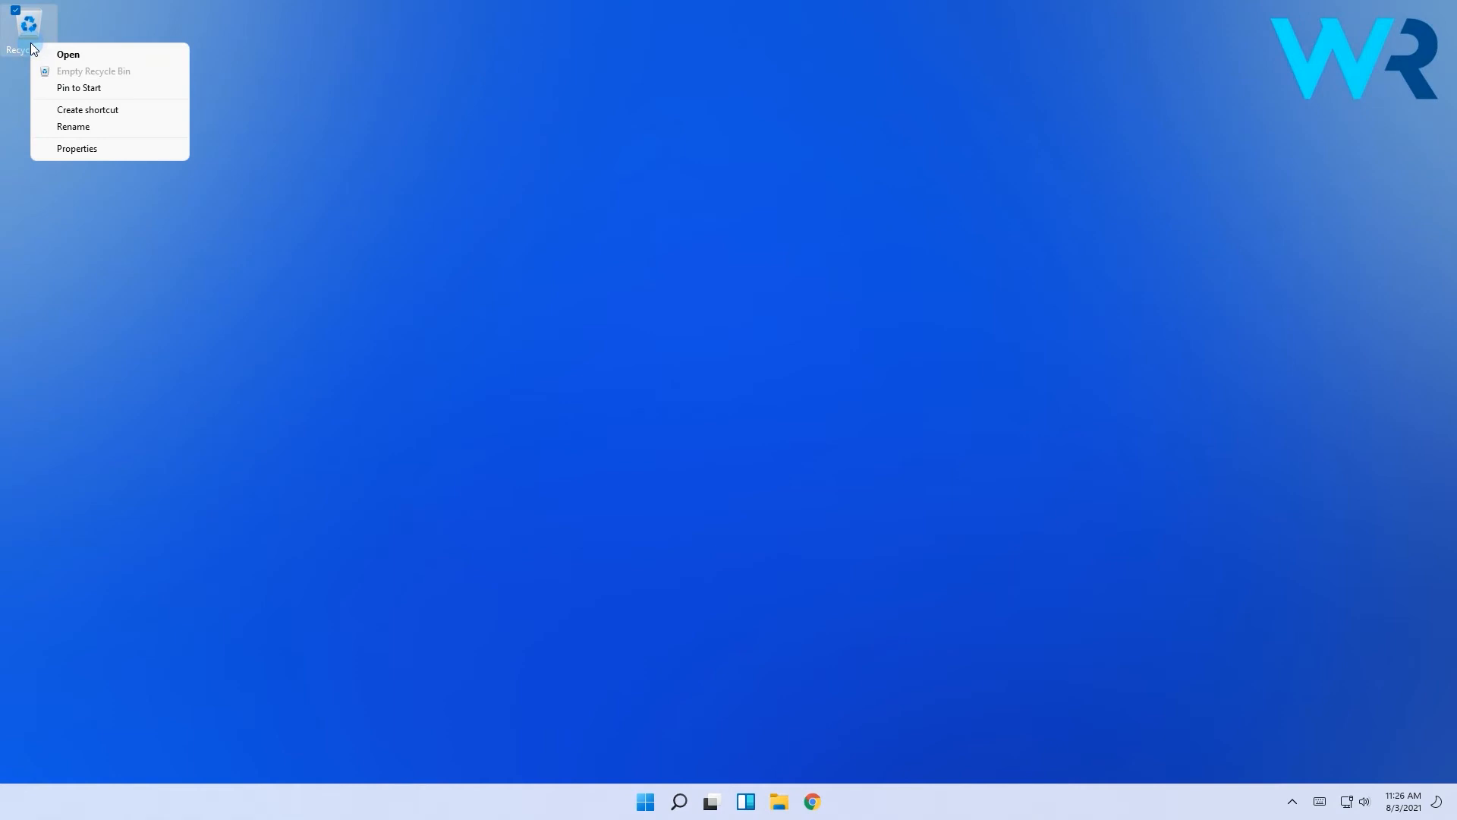
pyautogui.moveTo(97, 88)
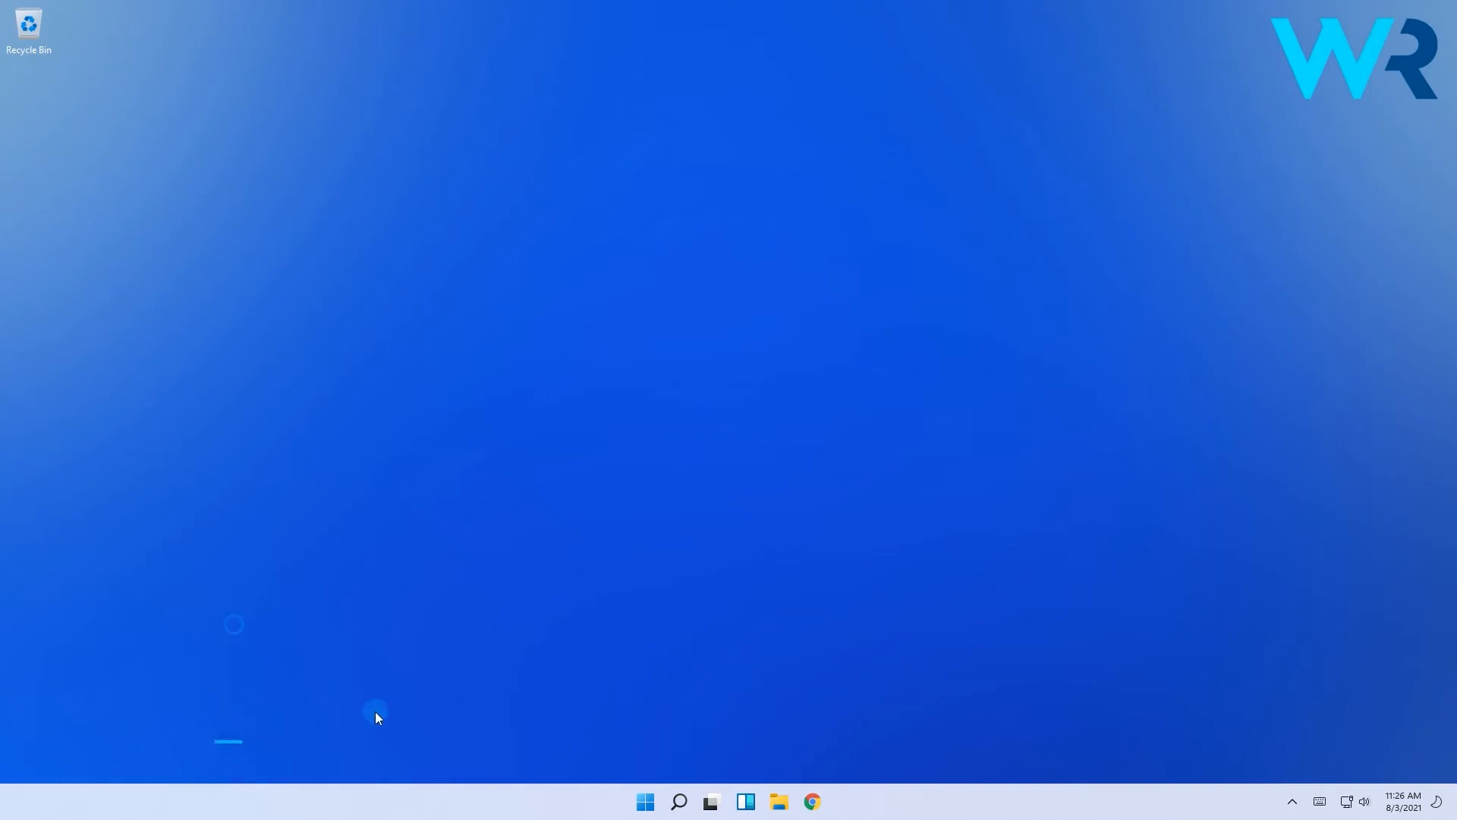
# Pin Messenger to the taskbar from the All apps list.
pyautogui.click(644, 801)
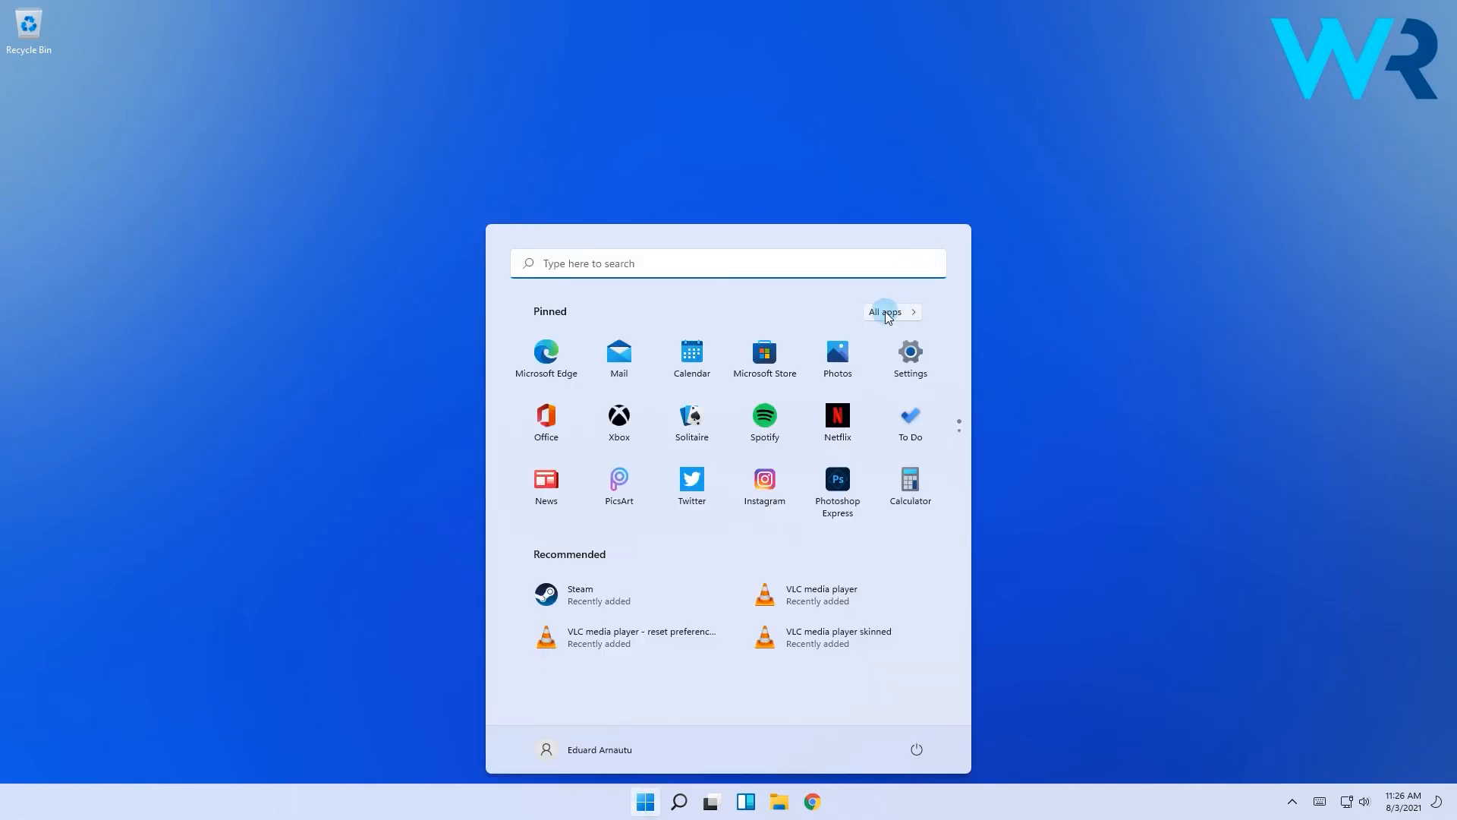
pyautogui.click(886, 312)
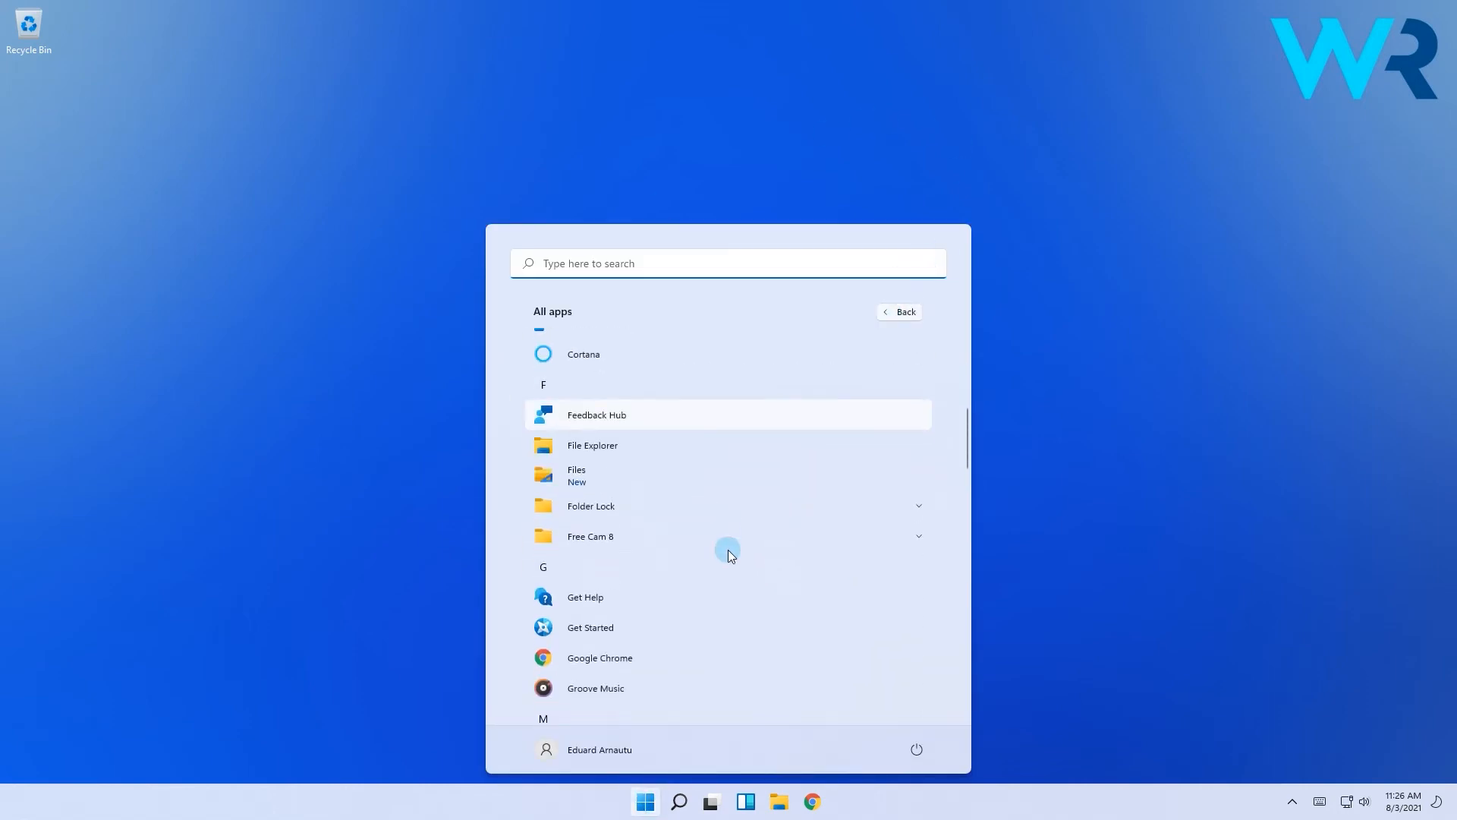
pyautogui.scroll(-3)
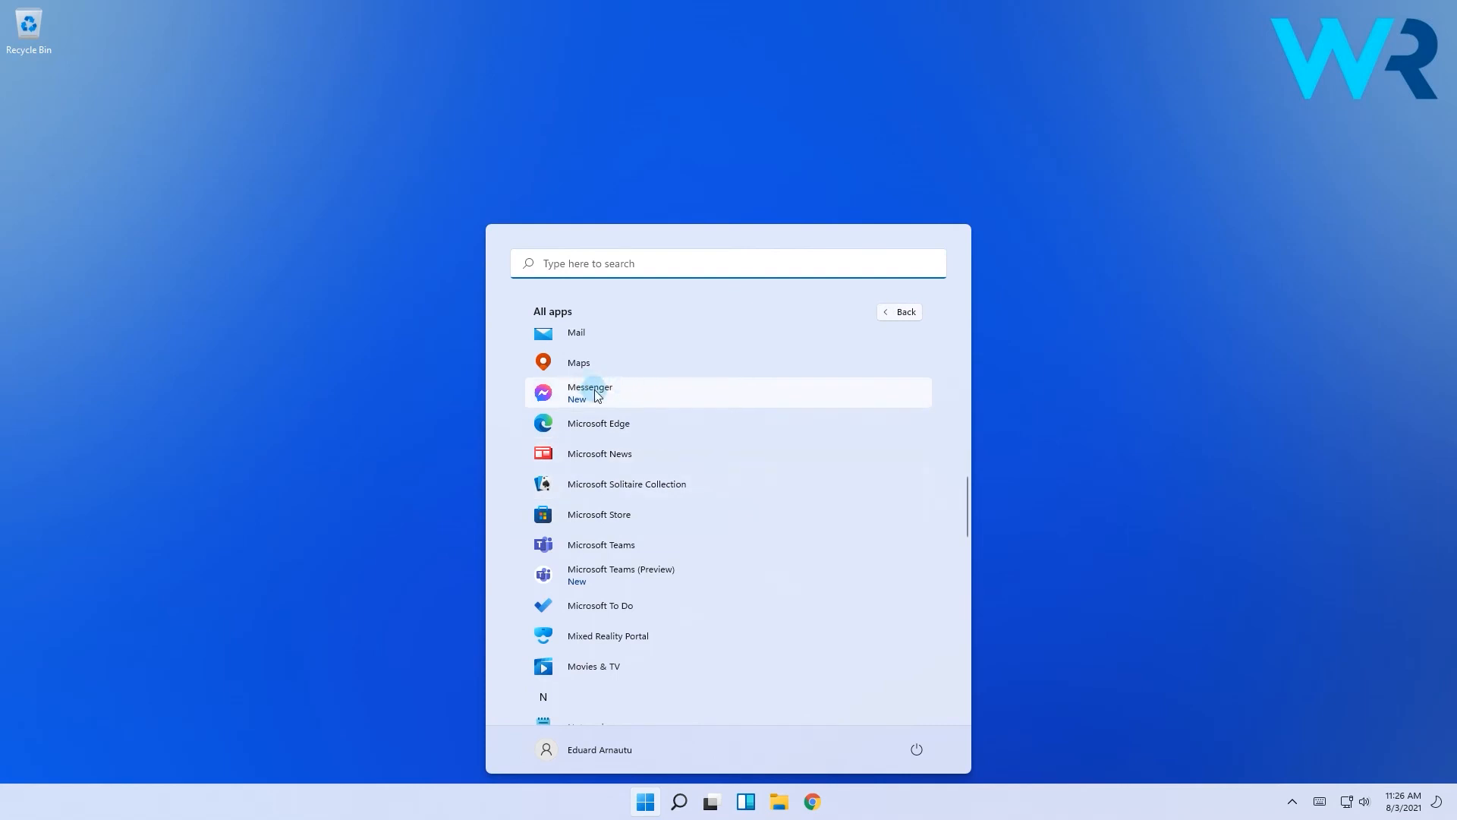
pyautogui.rightClick(591, 392)
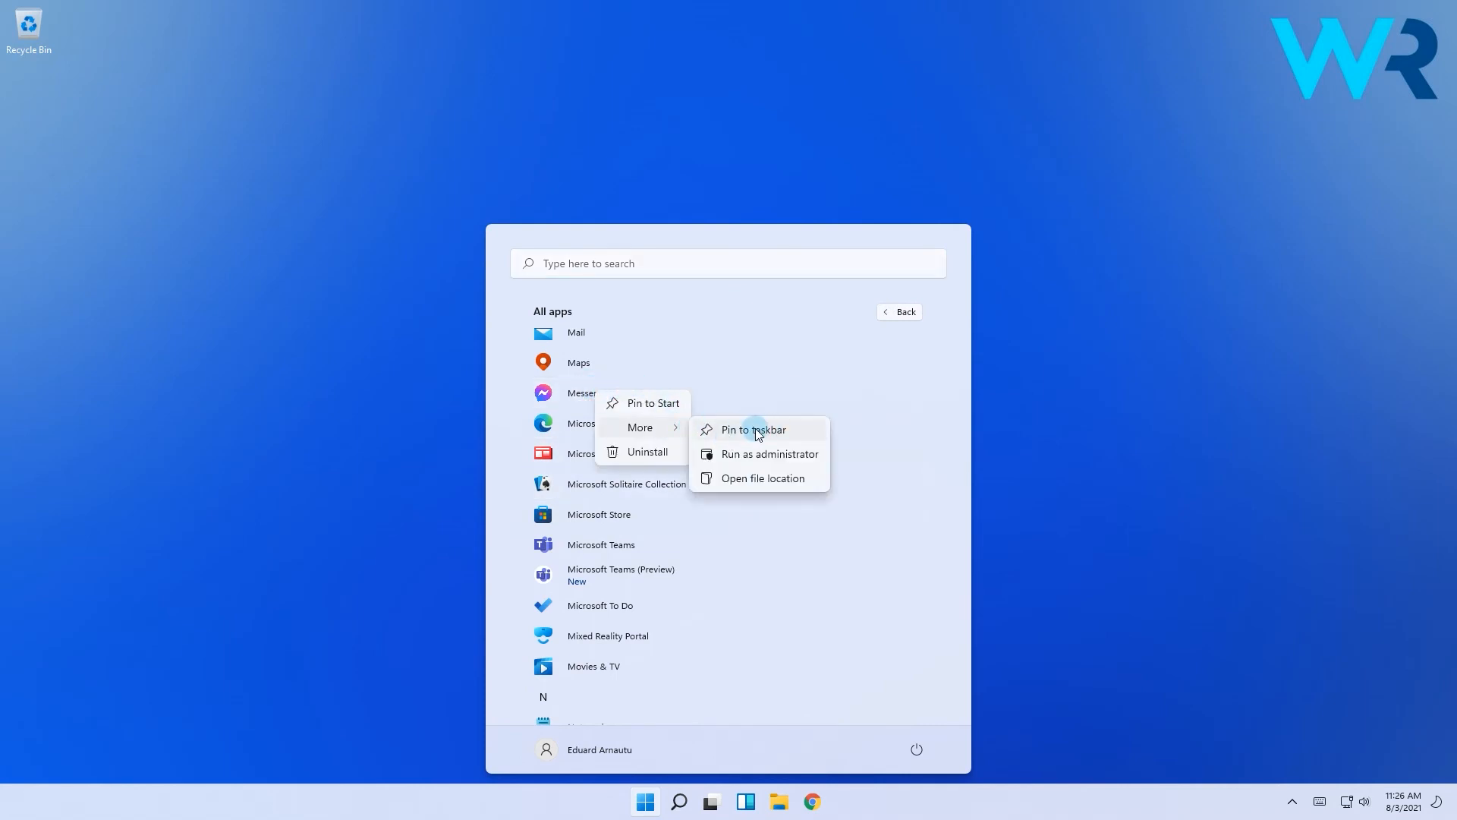
pyautogui.click(753, 429)
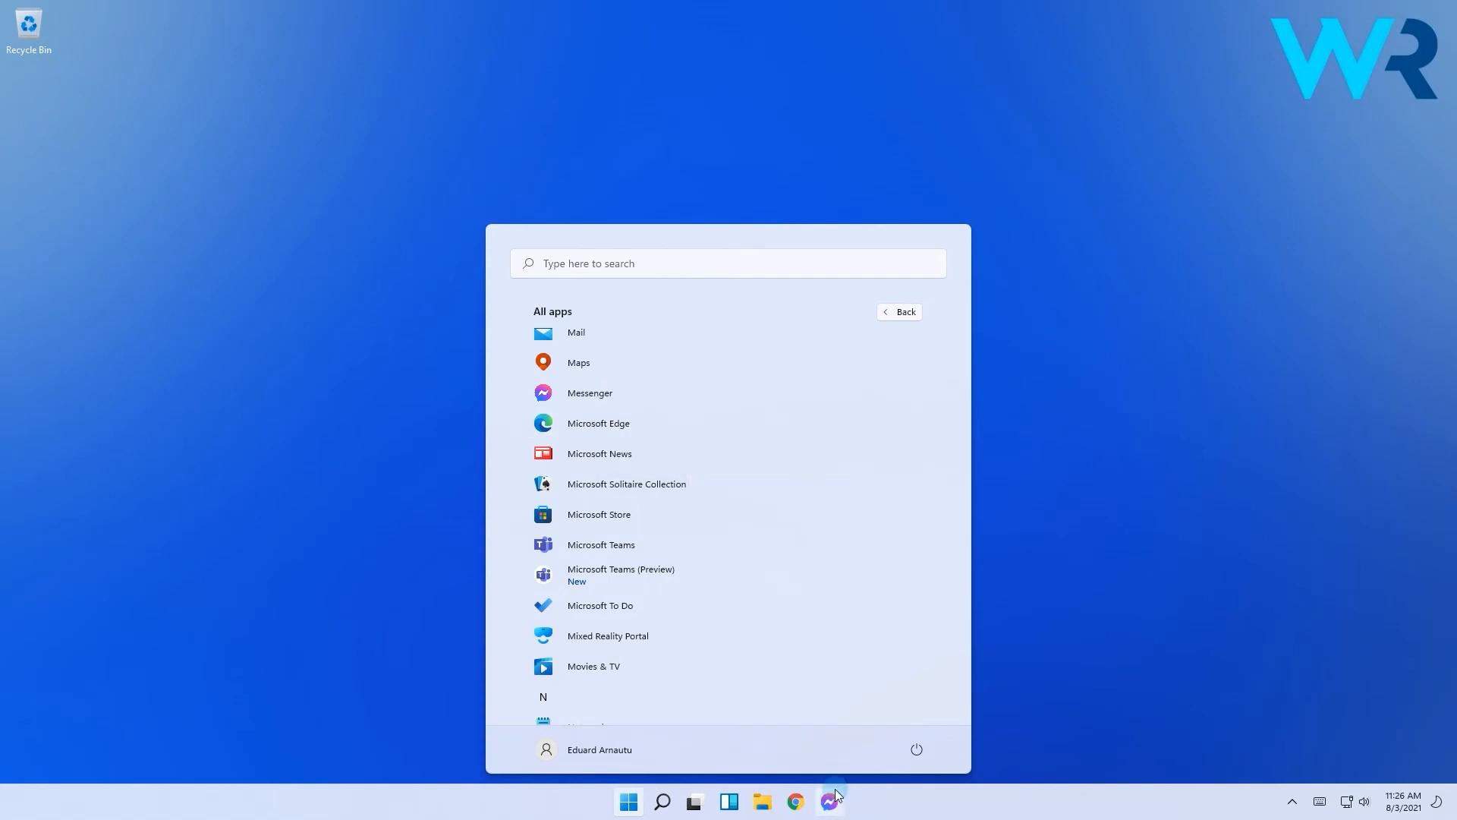